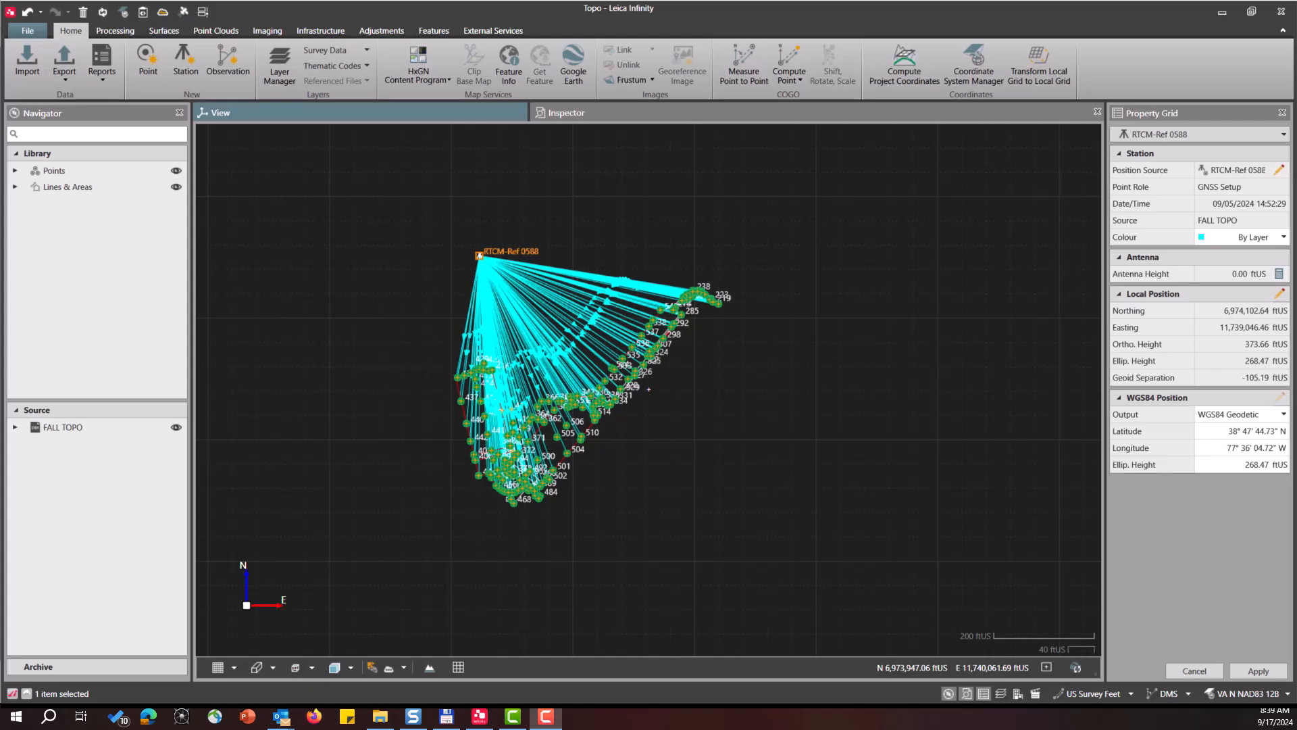
Step: Show the FALL TOPO survey points table in the Inspector
click(566, 113)
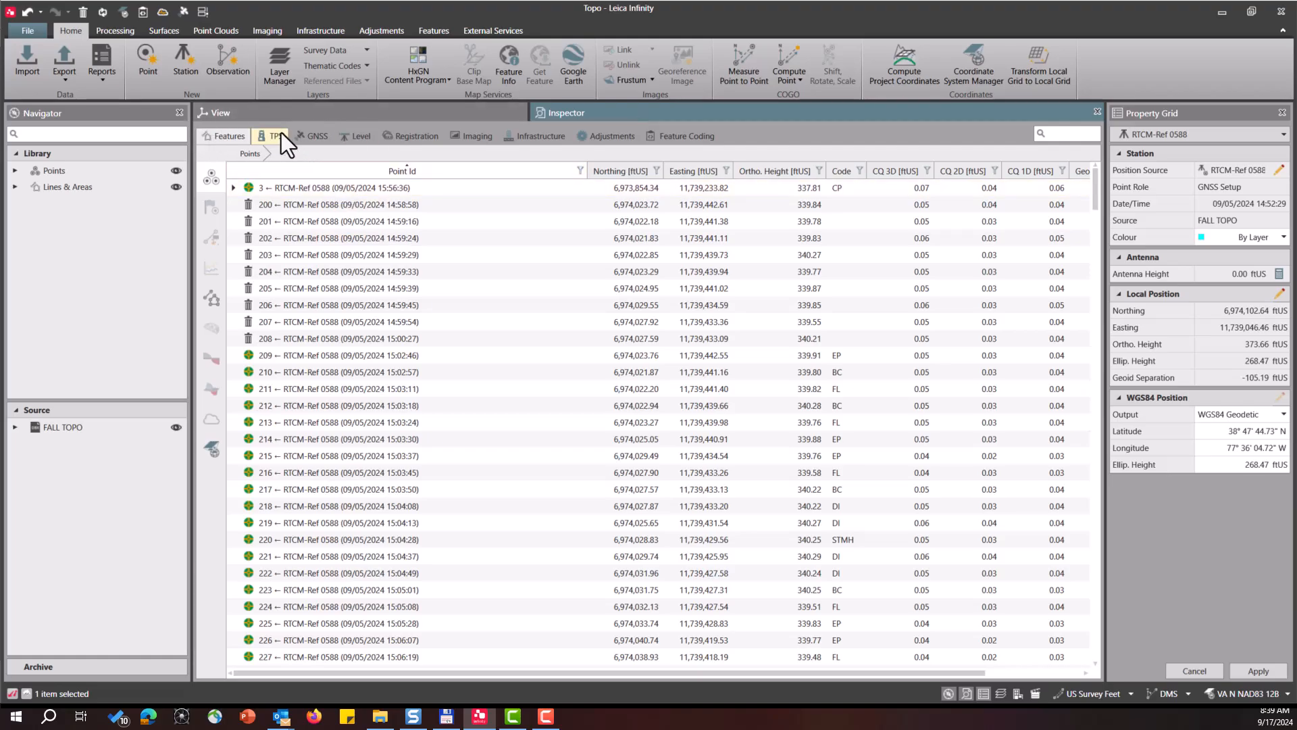
Step: List the GNSS setups and select the RTCM-Ref 0588 station row
click(317, 135)
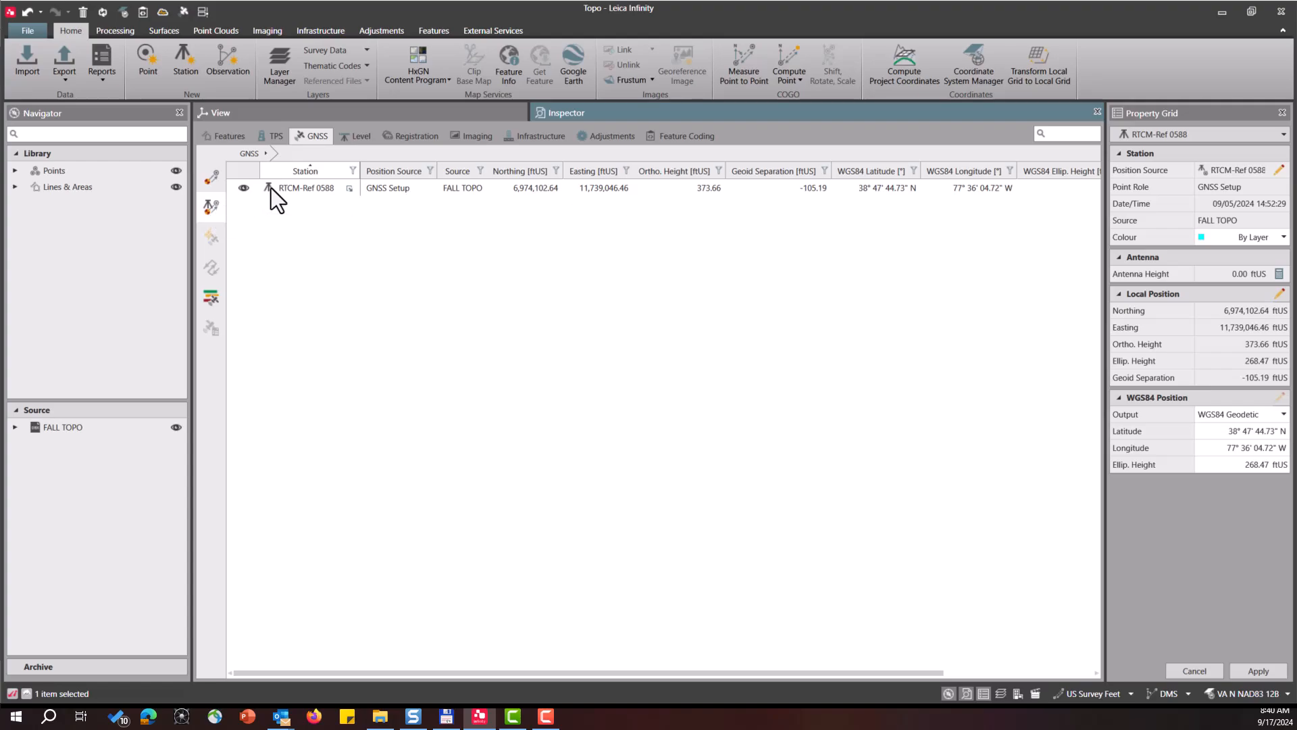
click(306, 187)
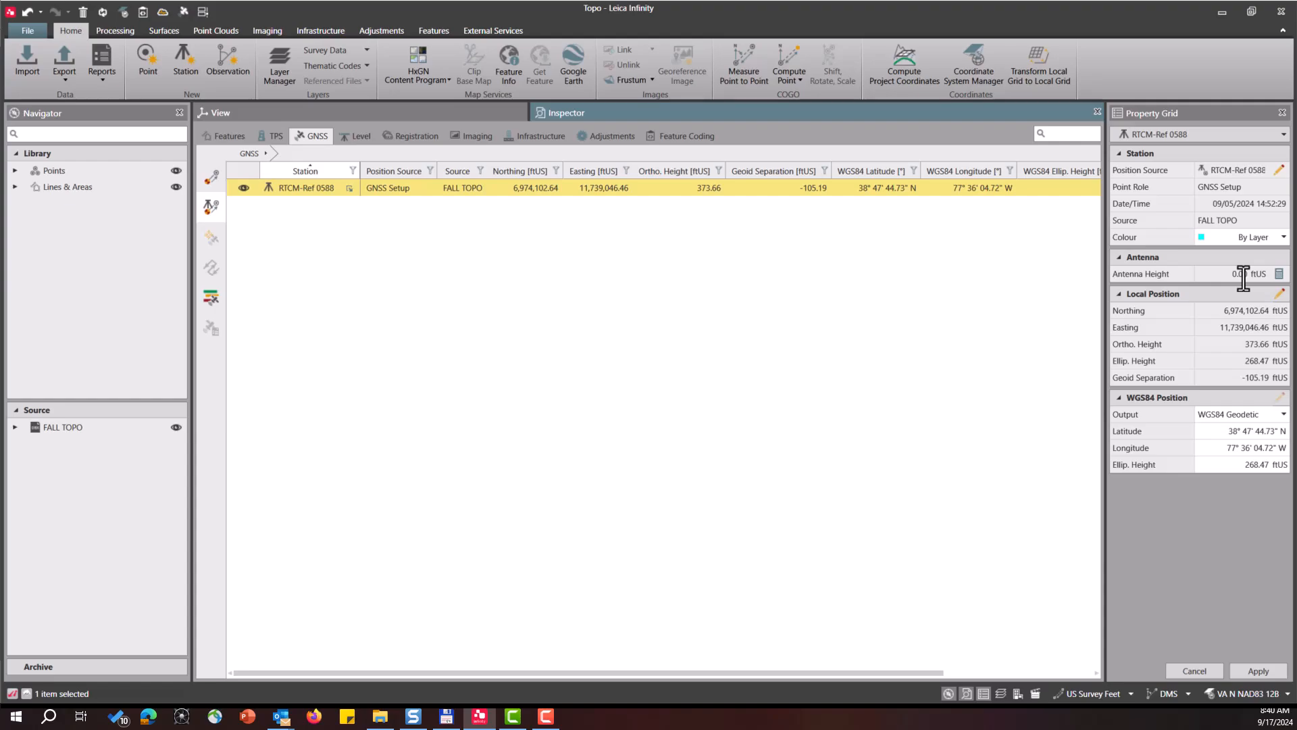
Step: Set antenna height from a 3.67 ftUS reading plus 1.18 ftUS carrier offset
click(1240, 273)
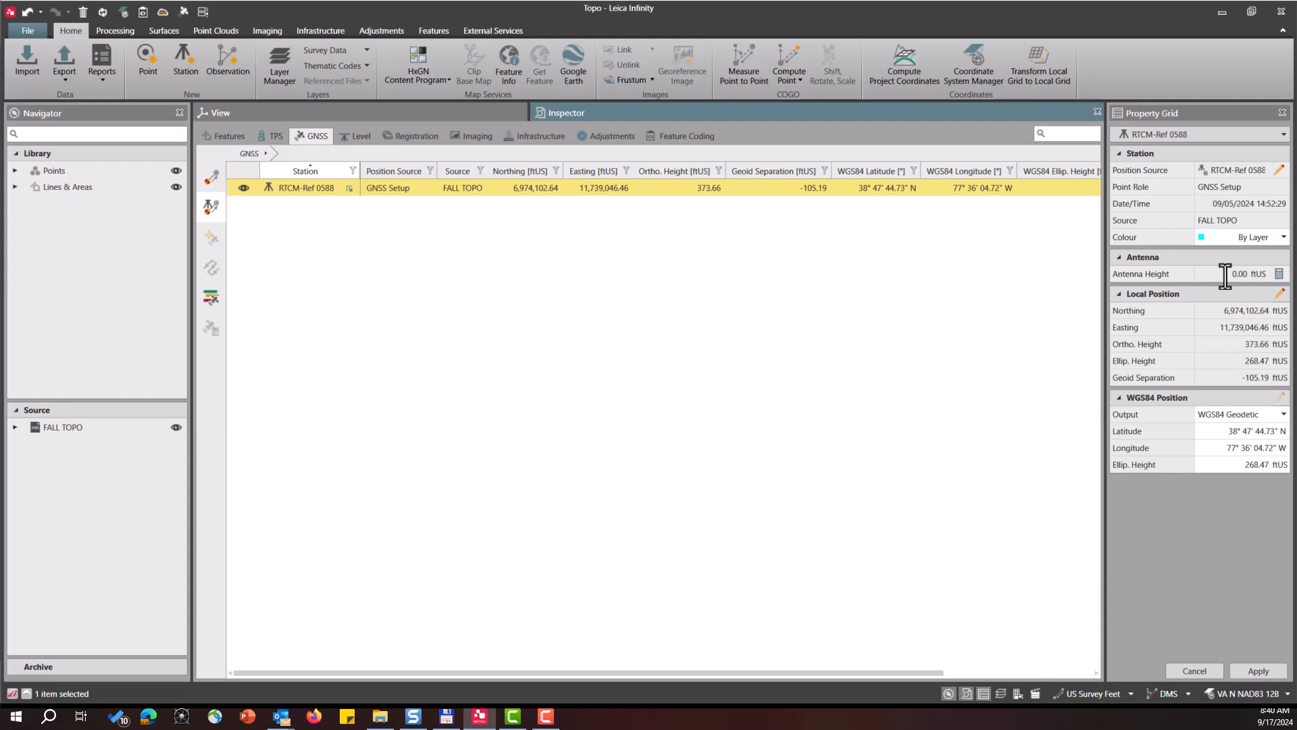
click(1279, 273)
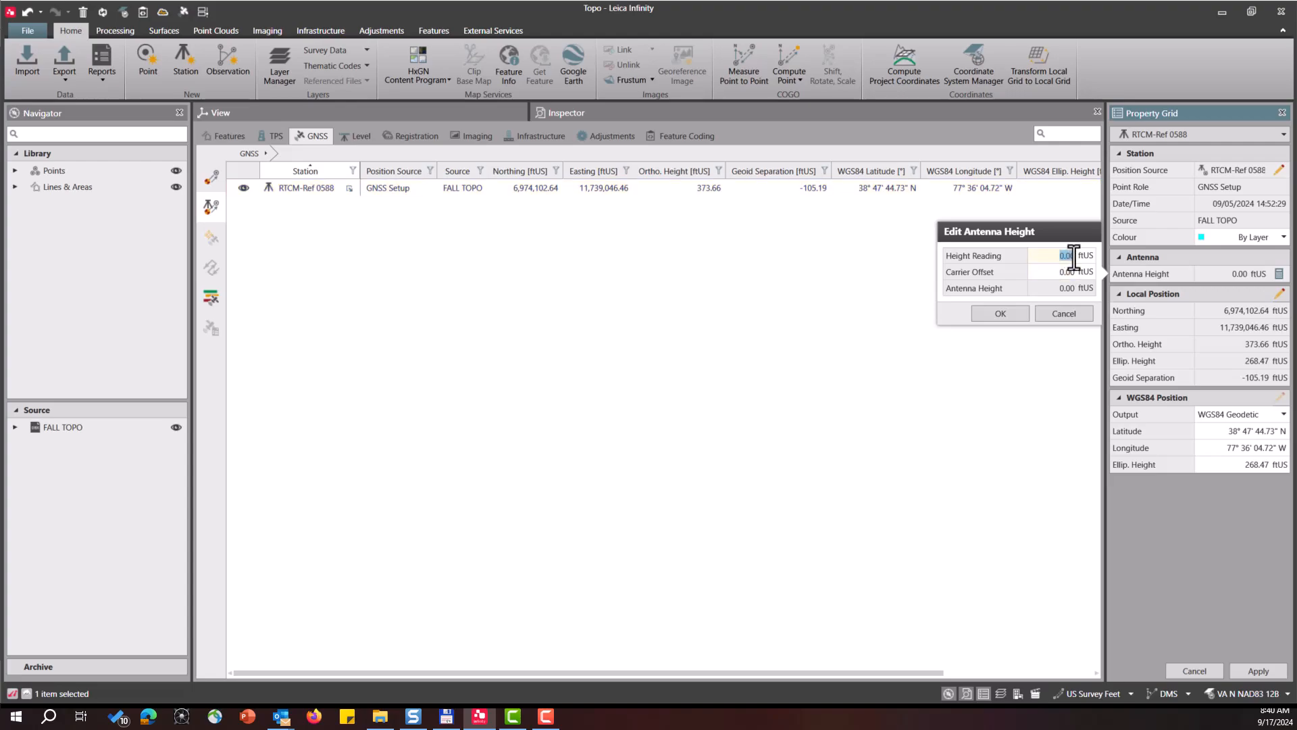
text(3.67)
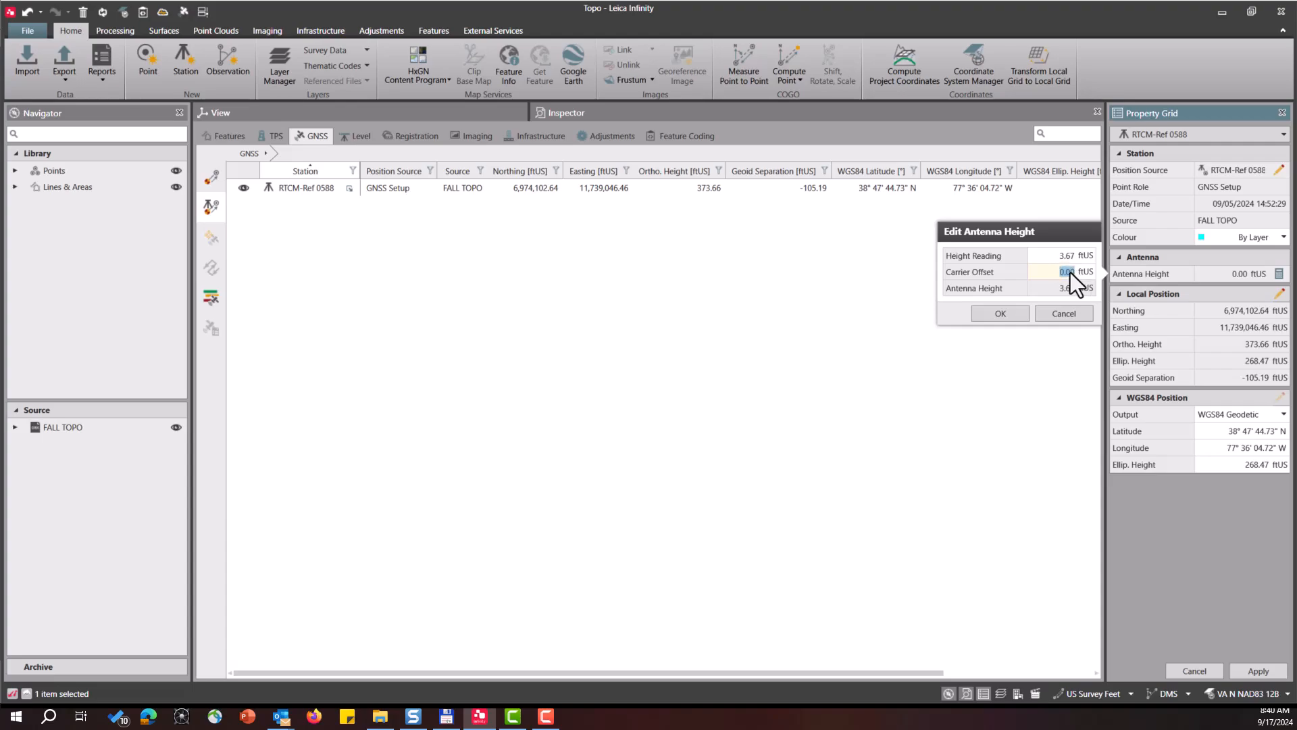
text(1.181)
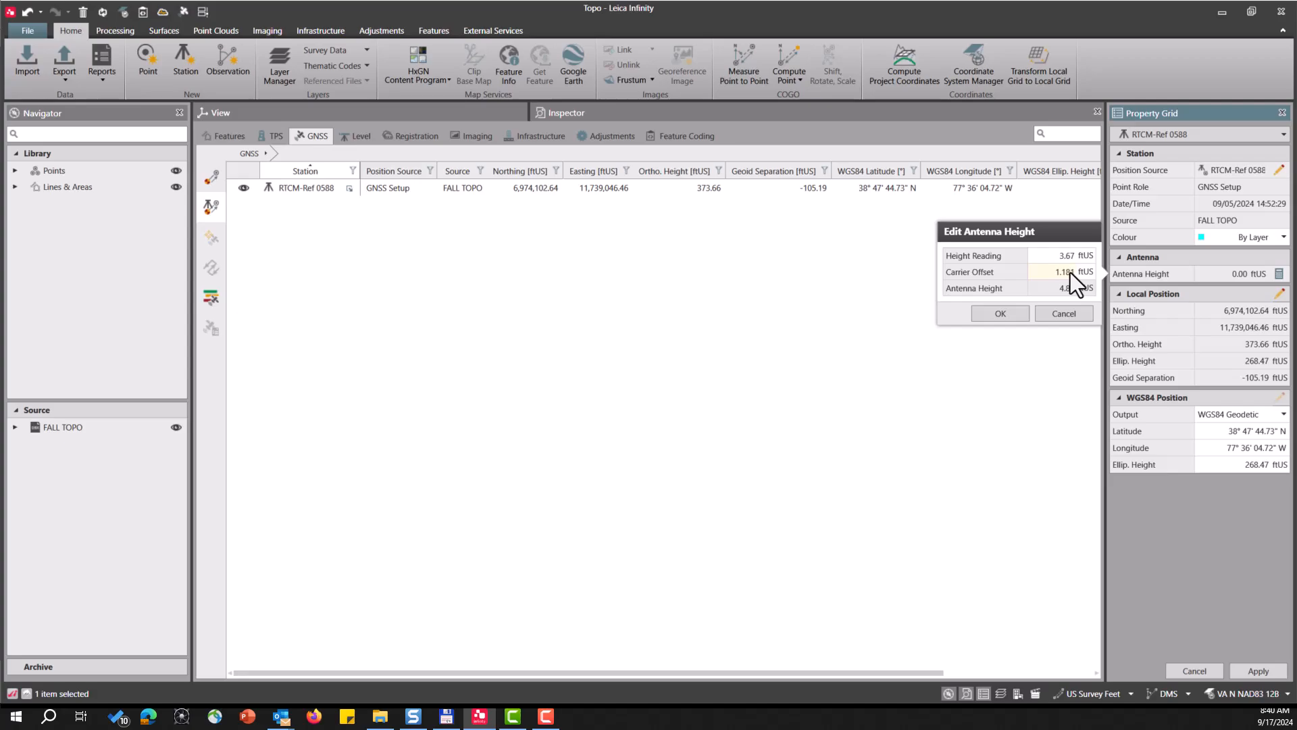
click(999, 313)
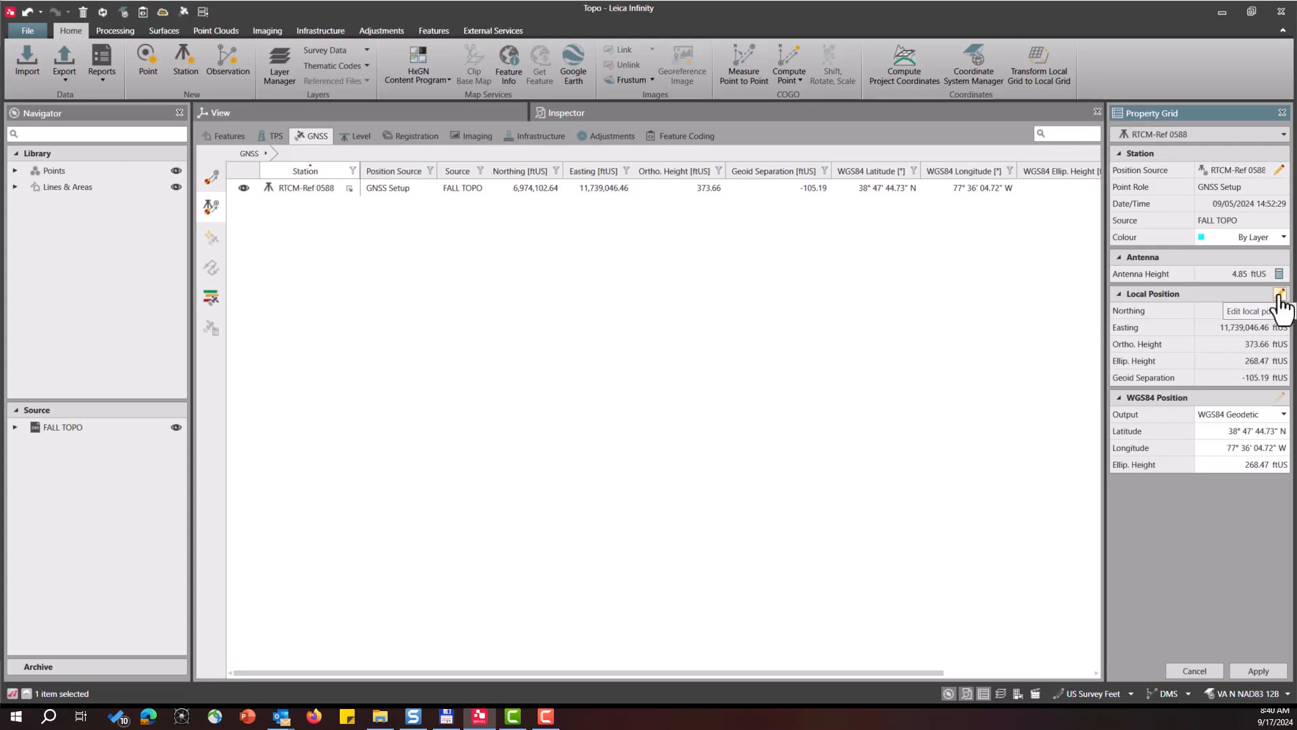
Step: Edit local position to N 6,974,103.50, E 11,739,047.37, height 372.16 and apply
click(1280, 292)
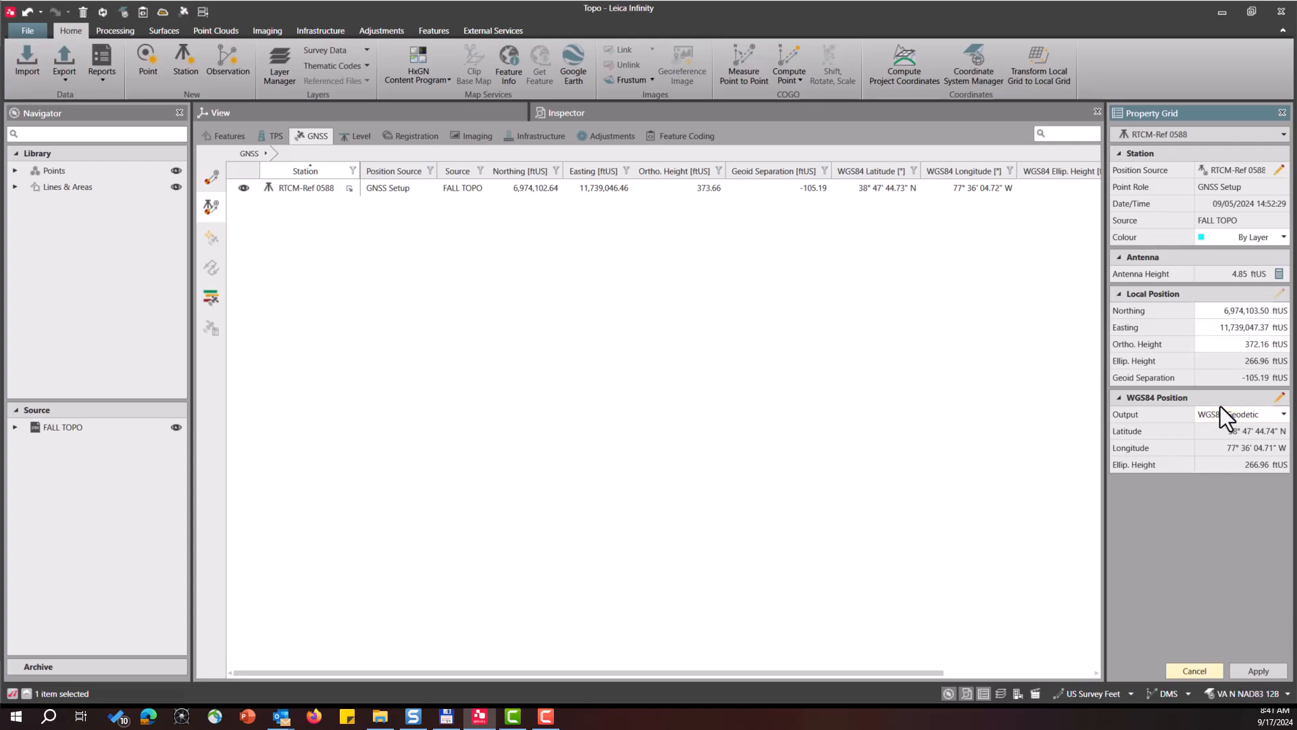
click(1258, 671)
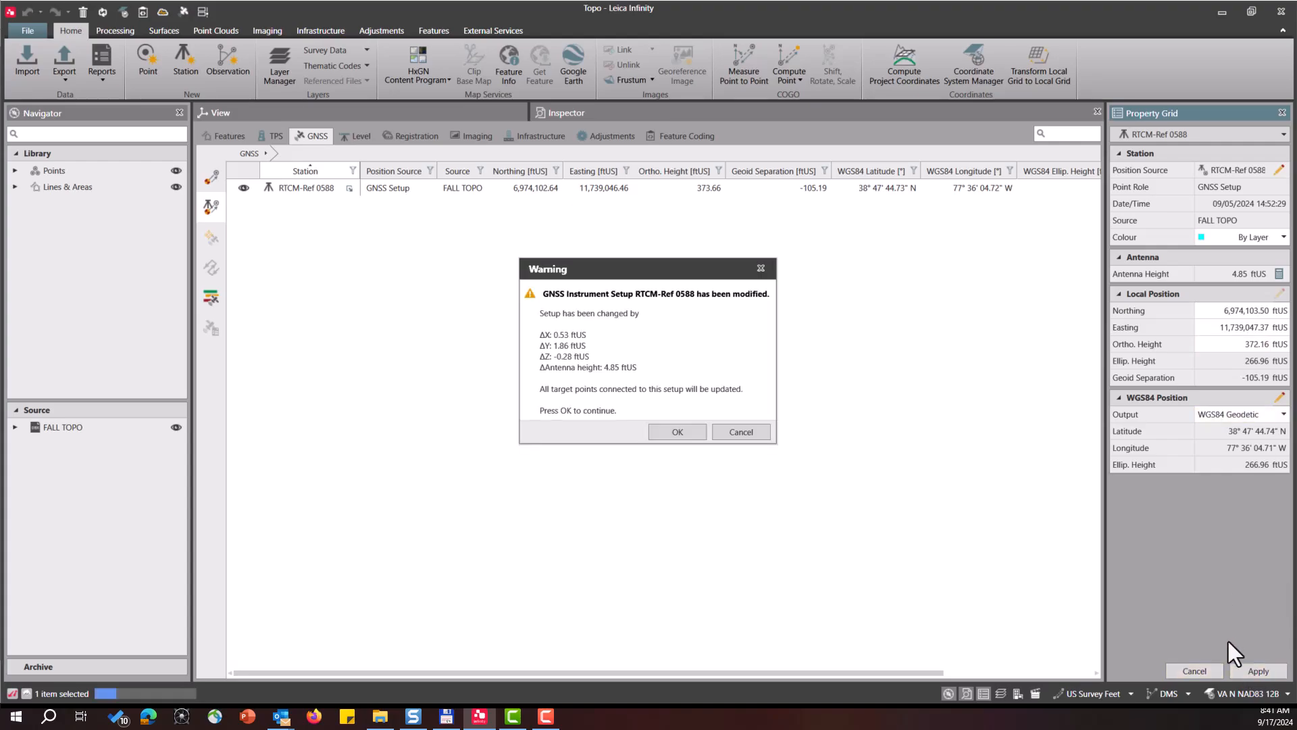
mouse_move(923, 512)
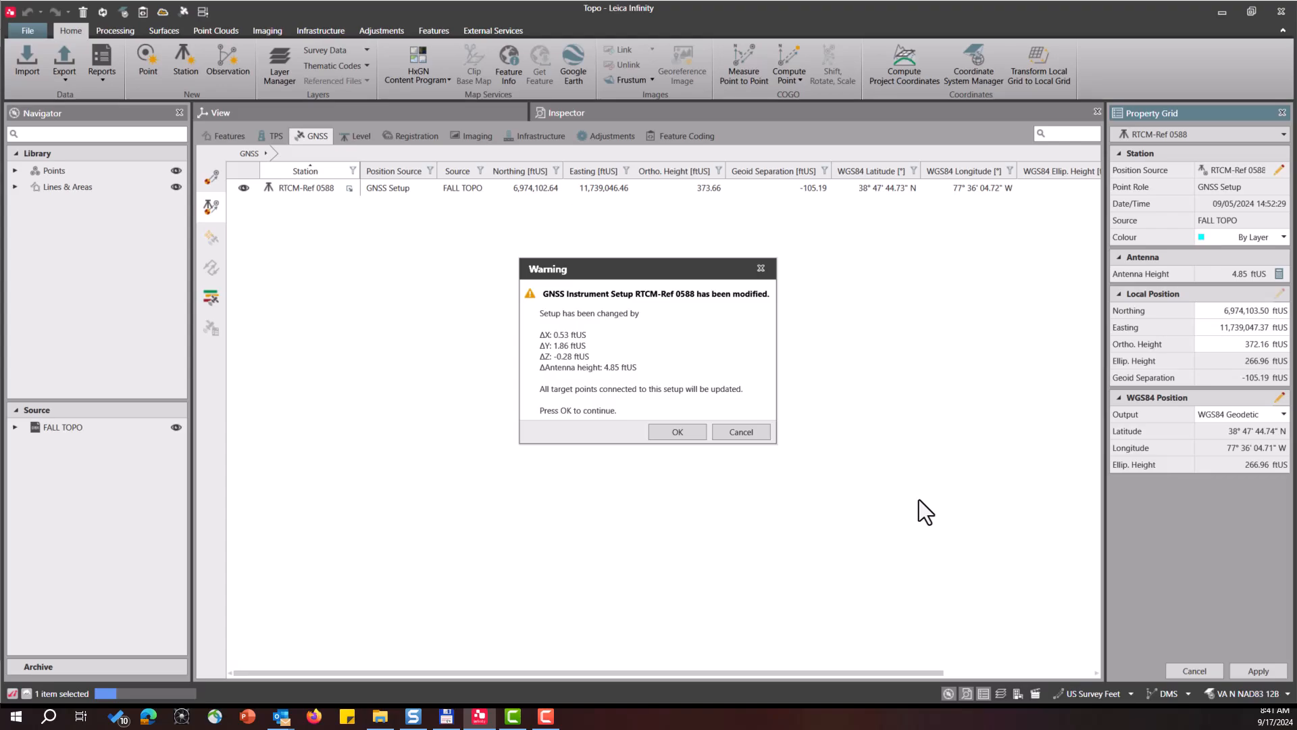
mouse_move(586, 446)
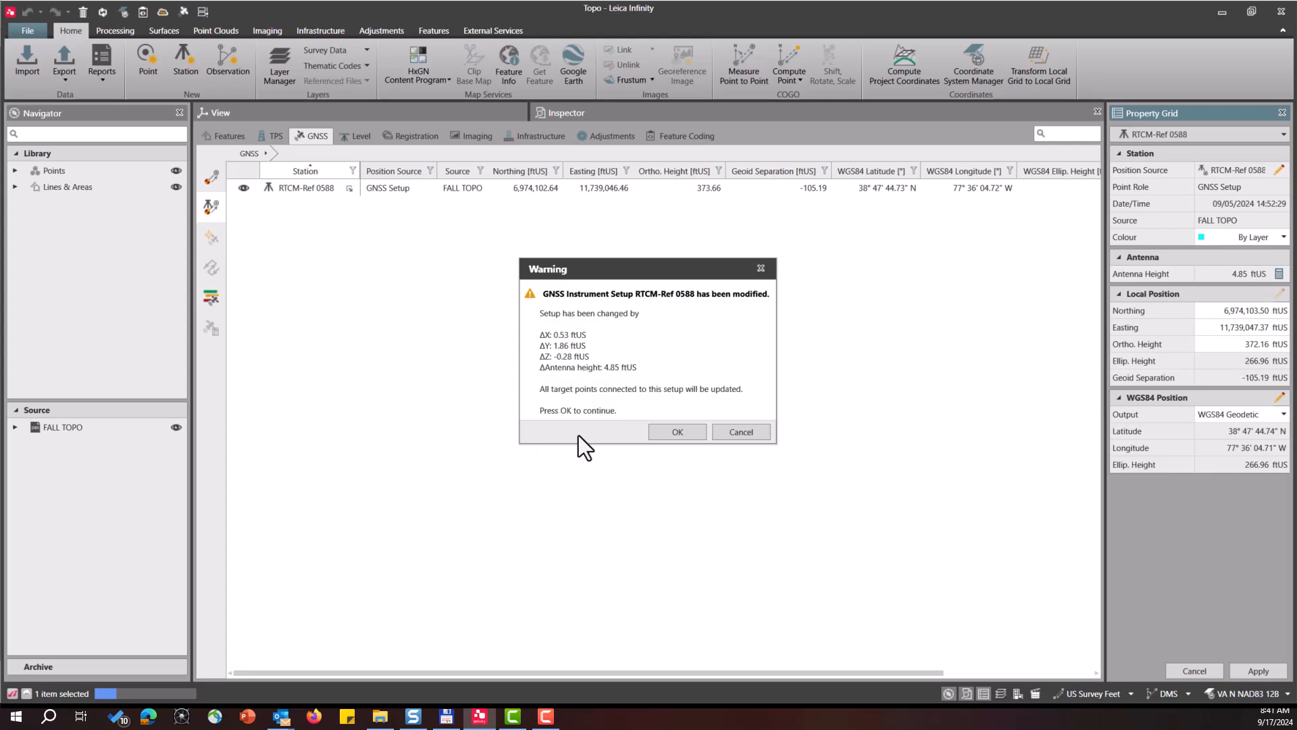
Step: Accept the warning to update the RTCM-Ref 0588 setup and its target points
click(677, 431)
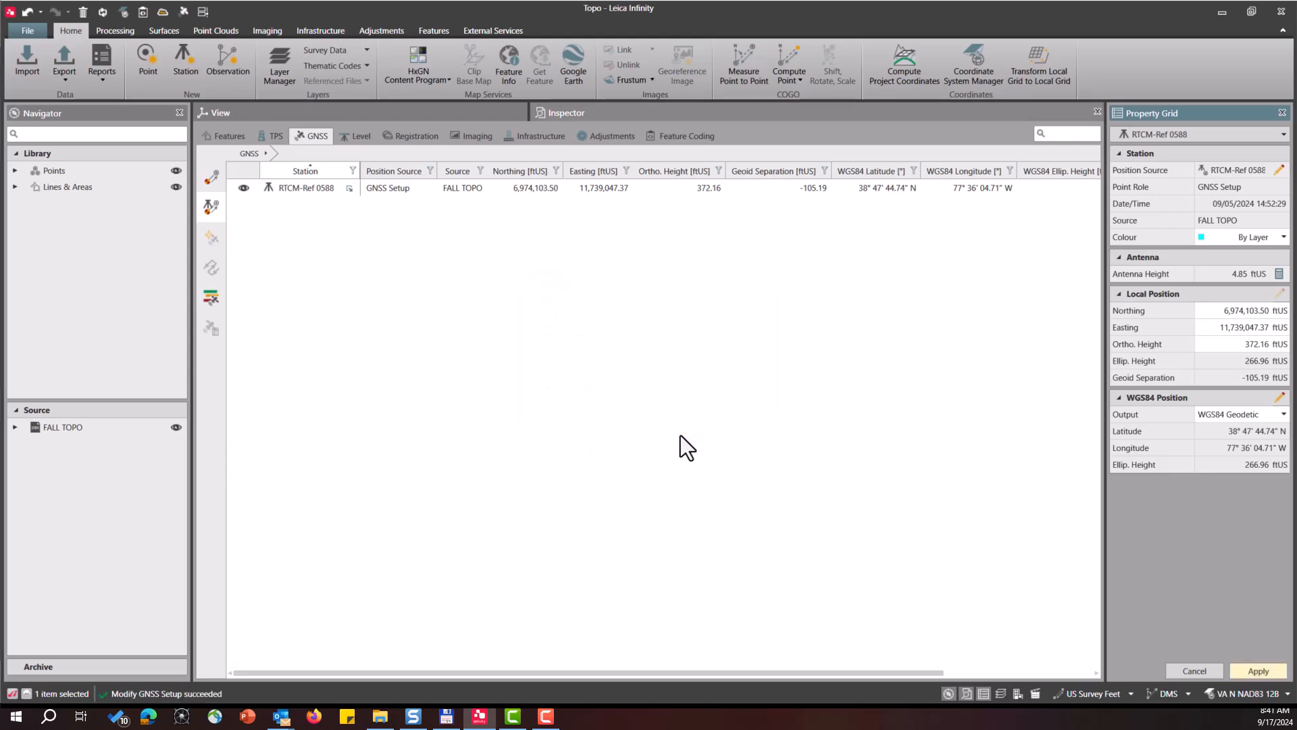
mouse_move(1081, 378)
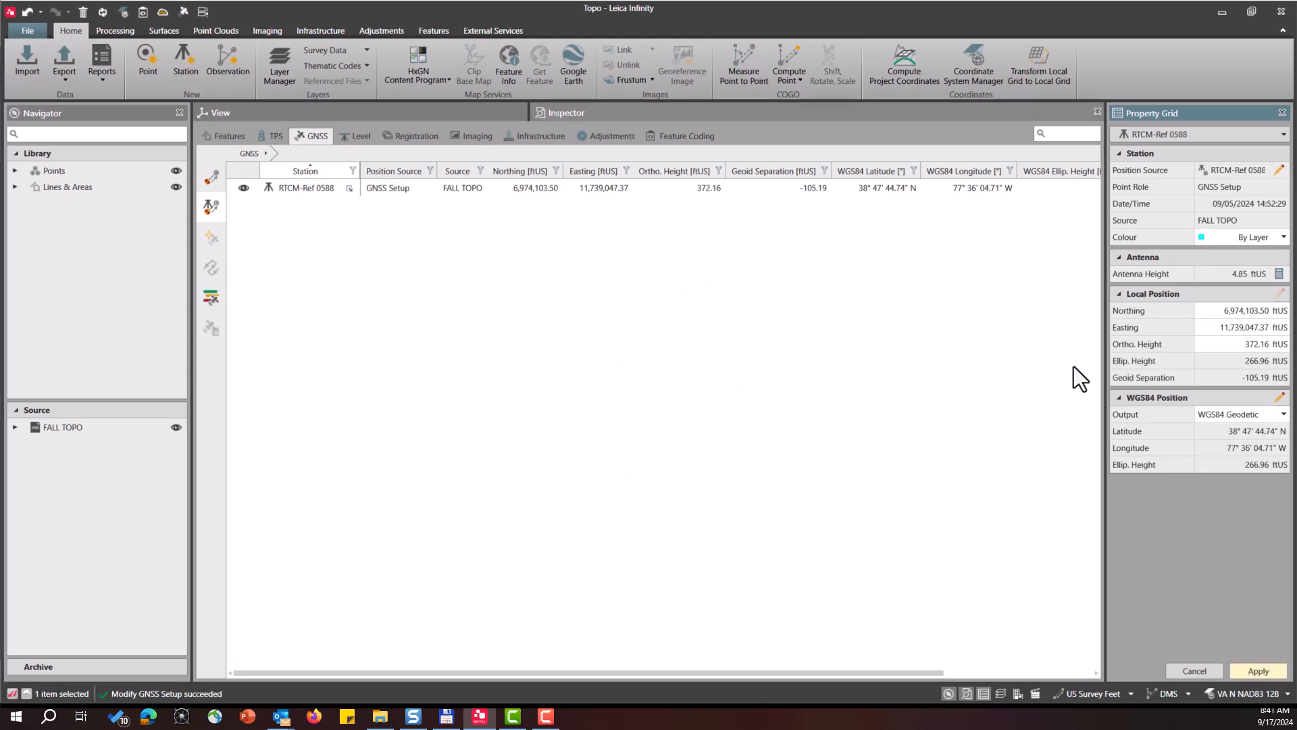